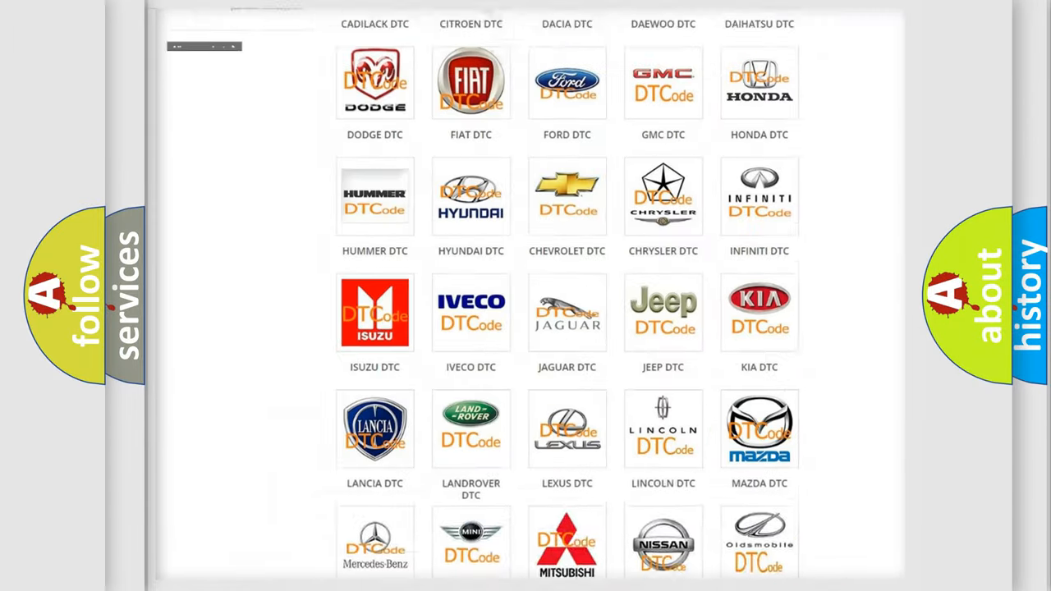
- Select Jeep from the DTC brand grid and browse its list of airbag trouble codes
scroll("up", 3)
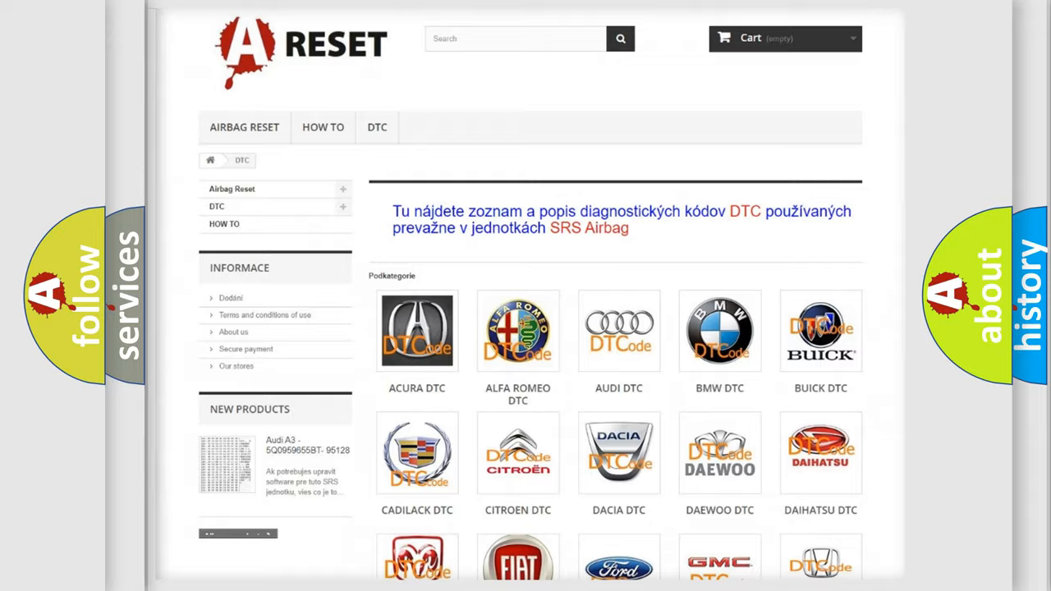
scroll("down", 3)
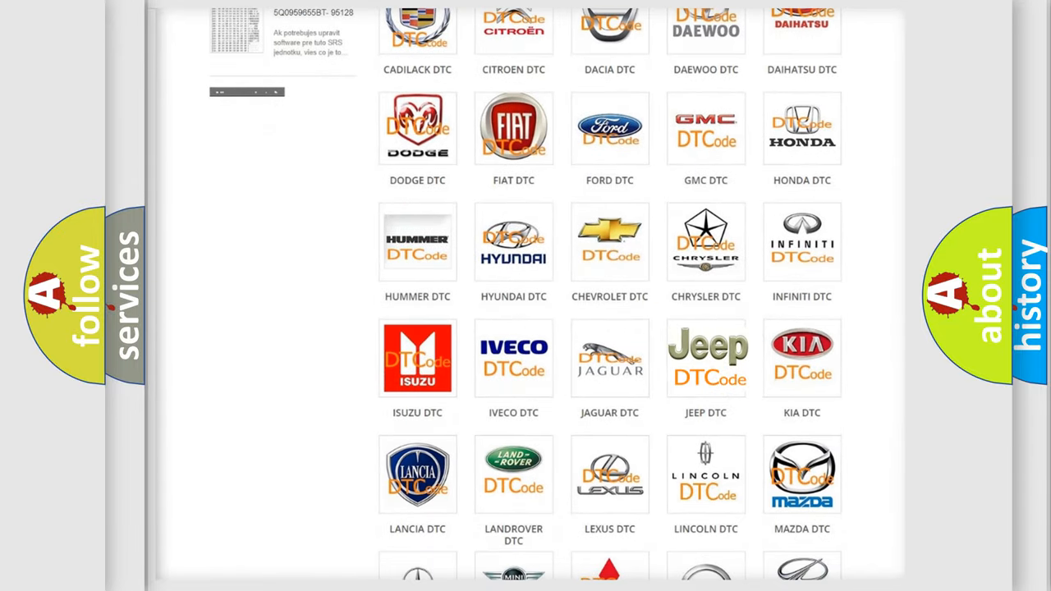
left_click(706, 358)
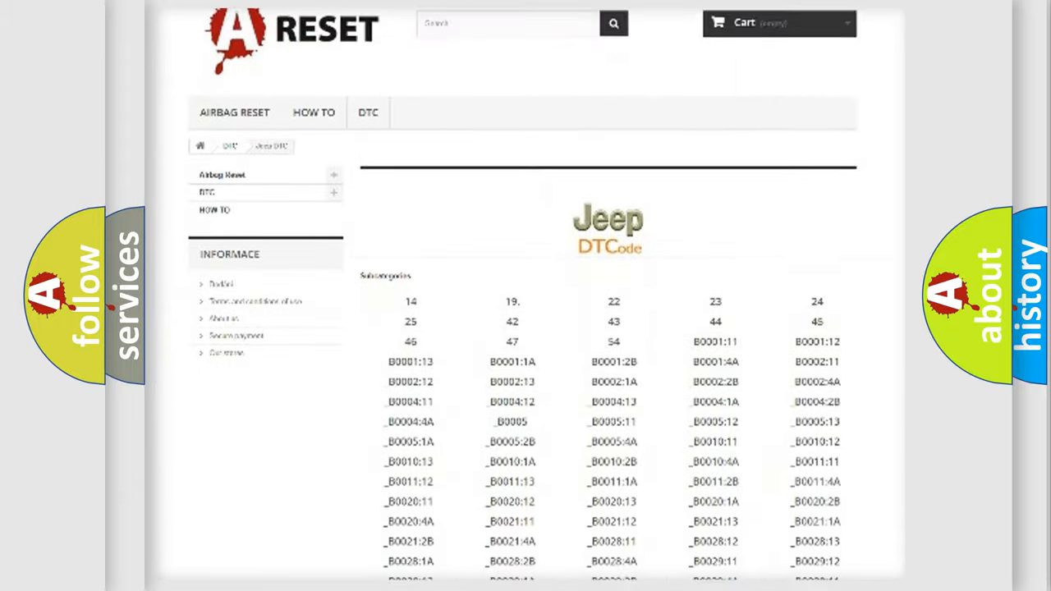
scroll("down", 3)
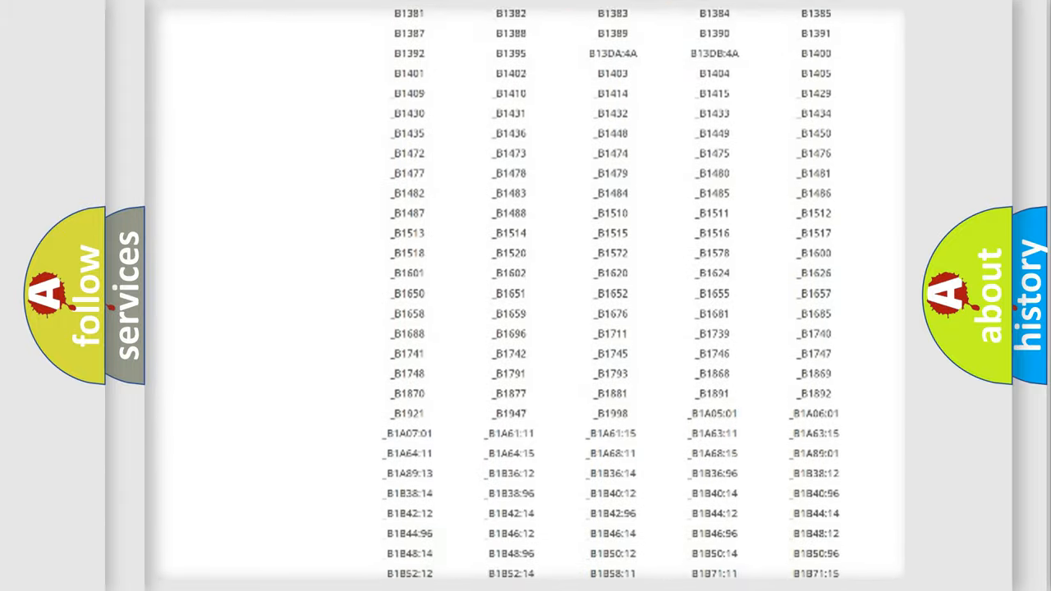